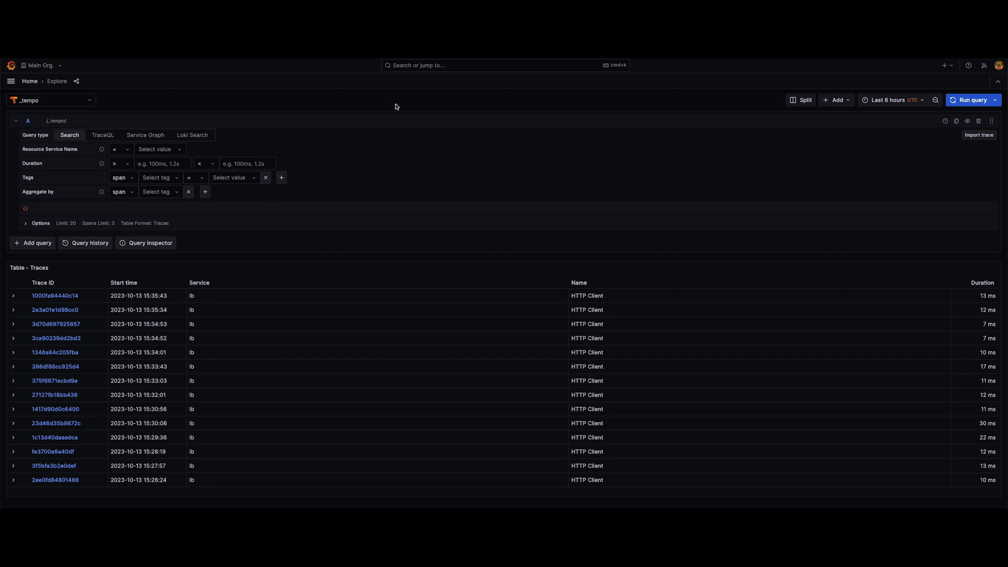
mouse_move(391, 109)
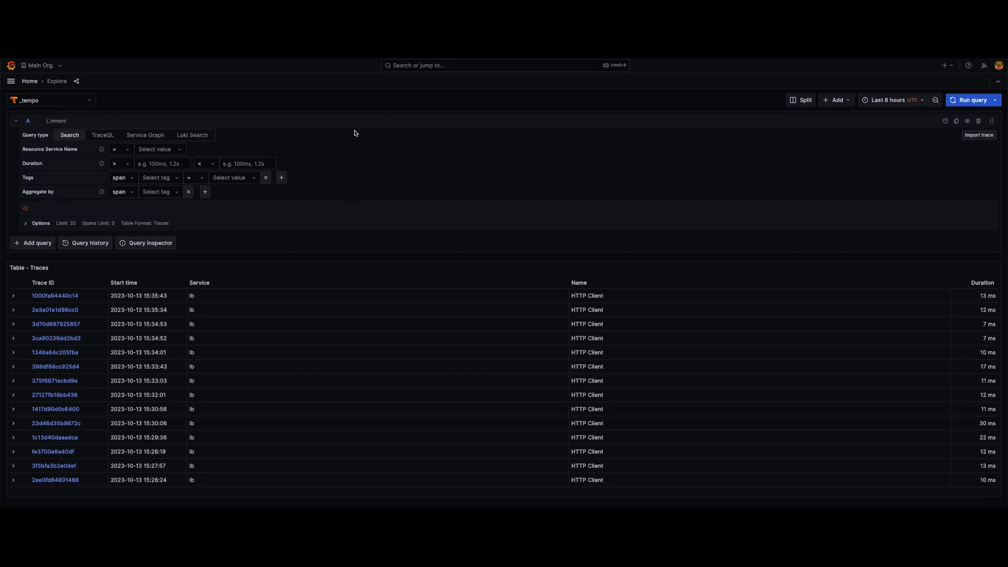
Step: Add a tag filter kind = server to keep only server spans
left_click(157, 178)
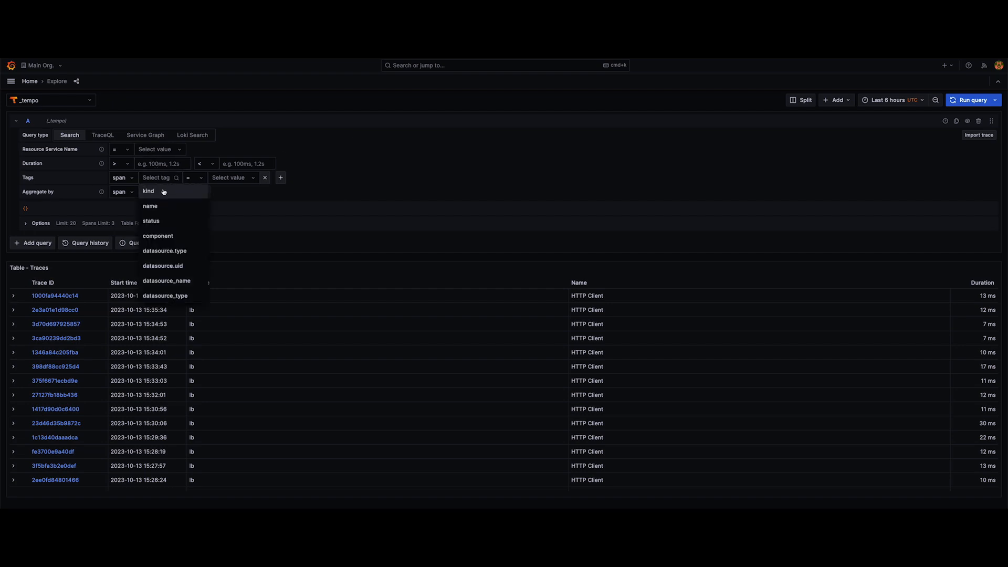
left_click(148, 191)
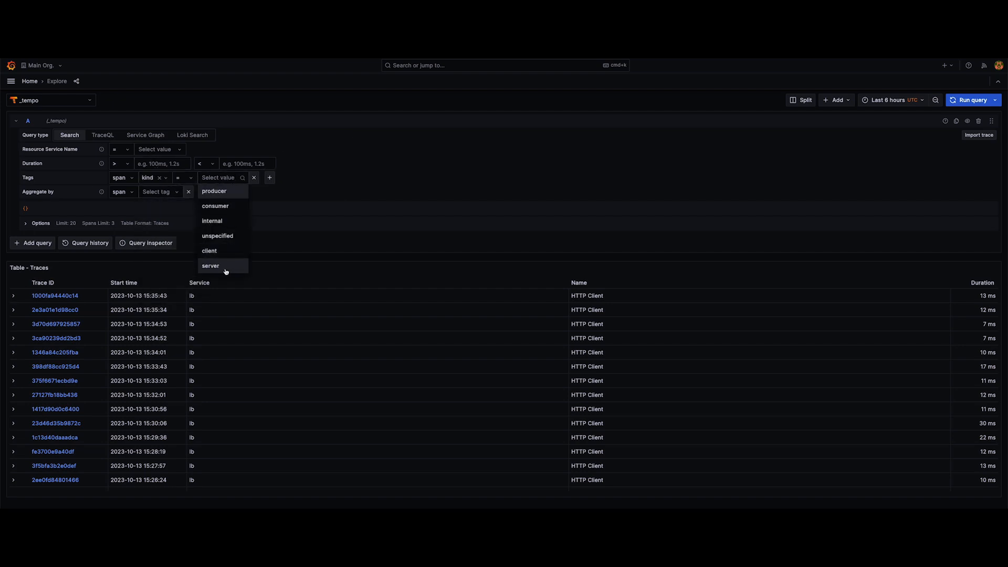
left_click(210, 266)
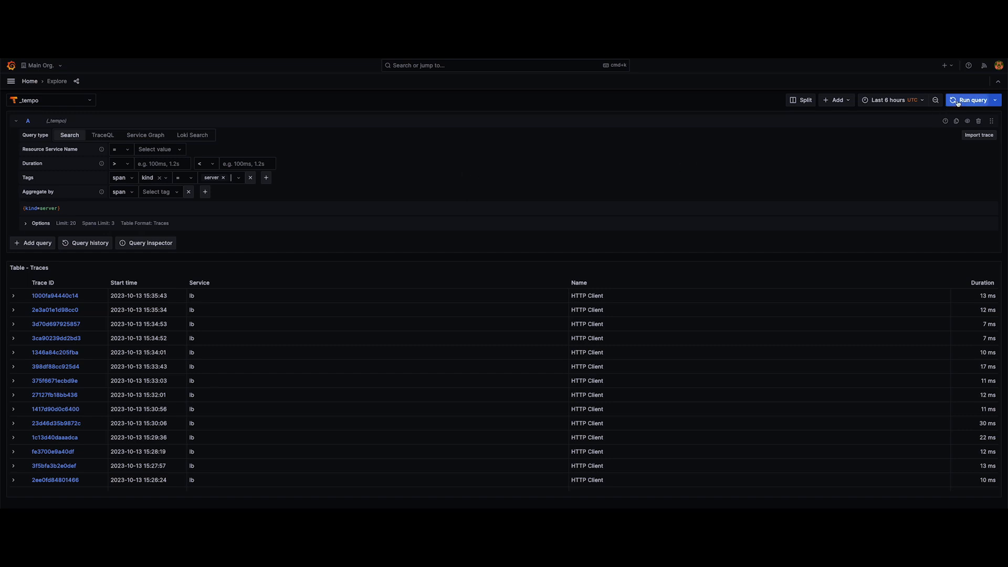
Step: Set Aggregate by to the http.status_code tag
left_click(160, 191)
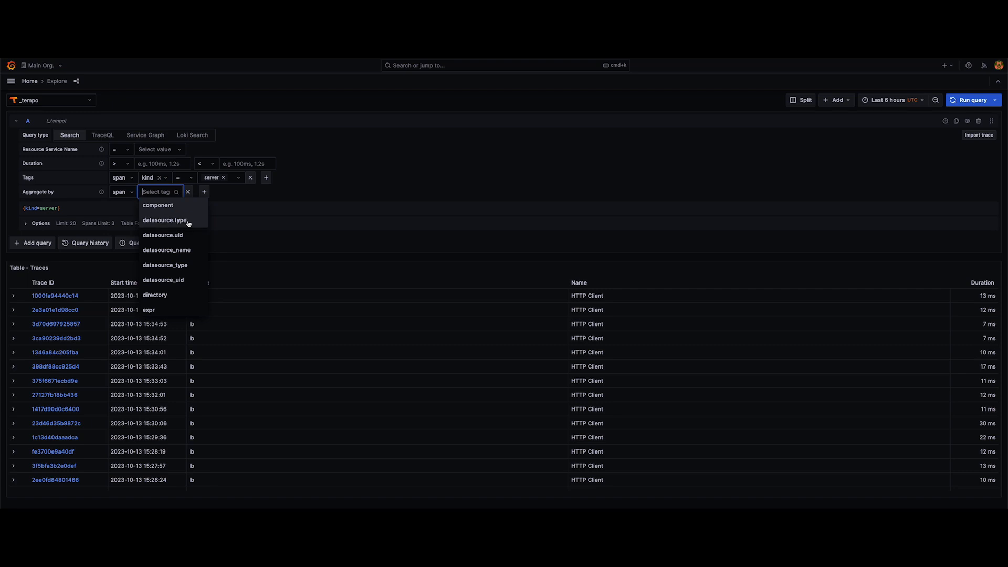
type("http")
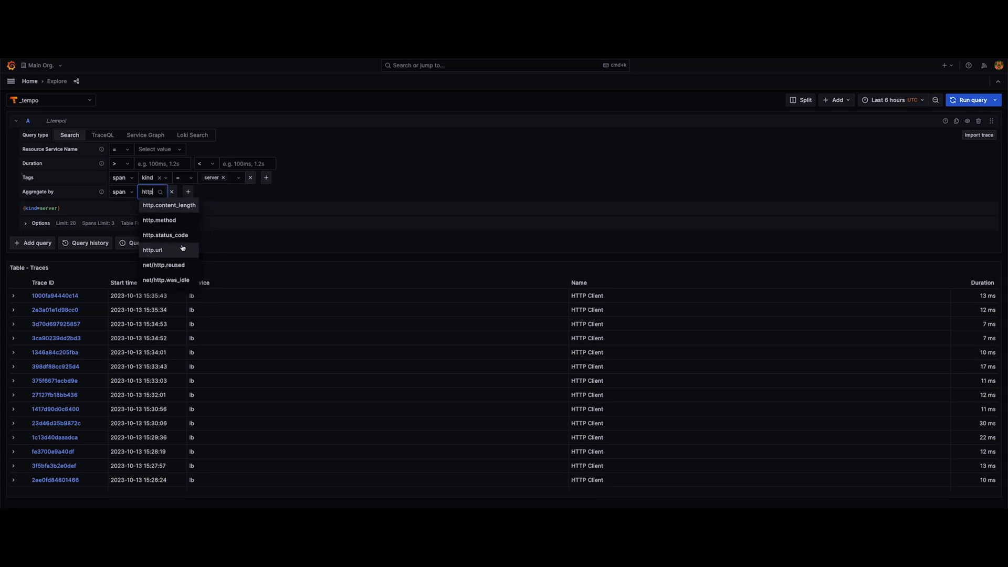
left_click(164, 234)
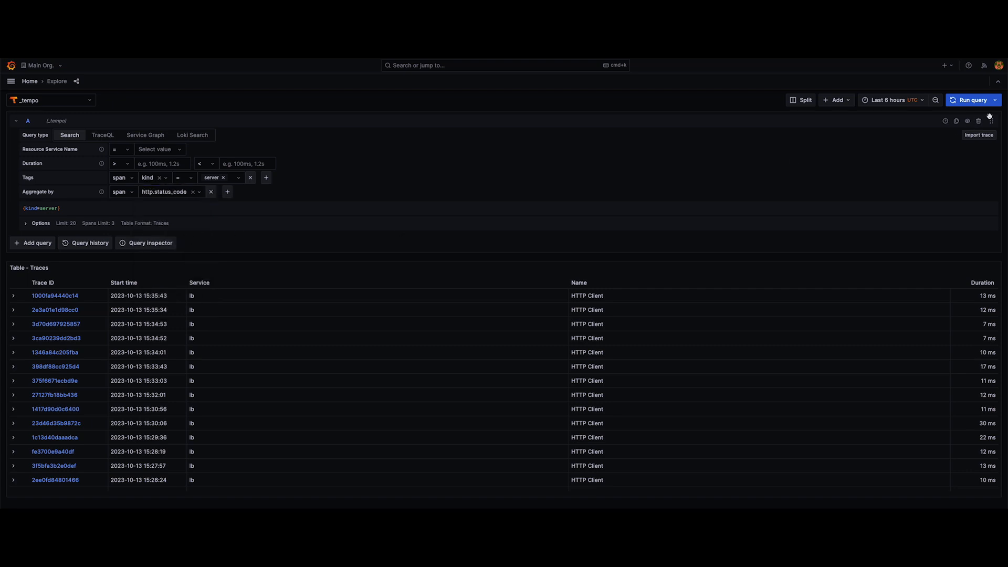
Step: Run the query to get the per-status-code metrics summary table
left_click(971, 100)
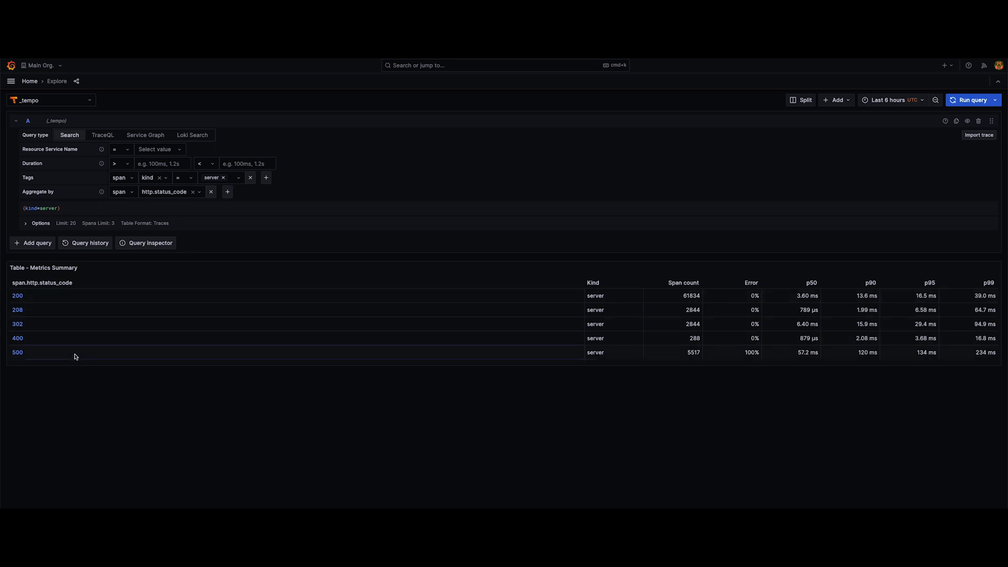
mouse_move(673, 296)
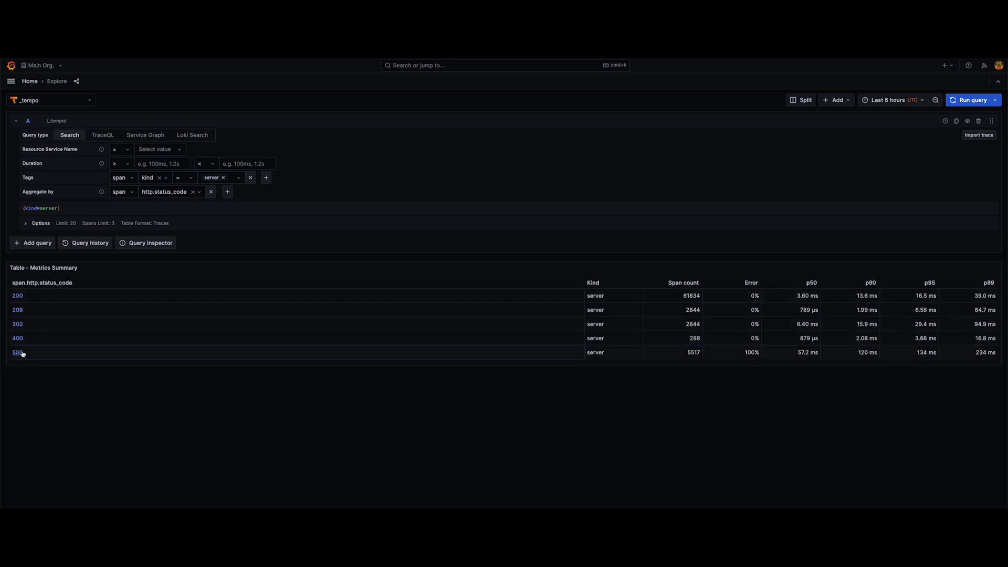
mouse_move(818, 291)
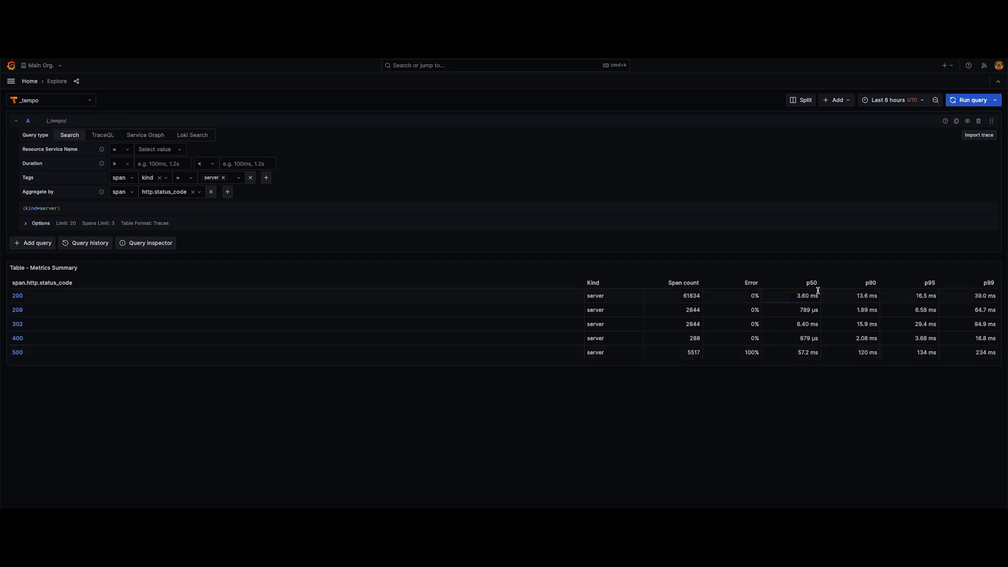
mouse_move(966, 291)
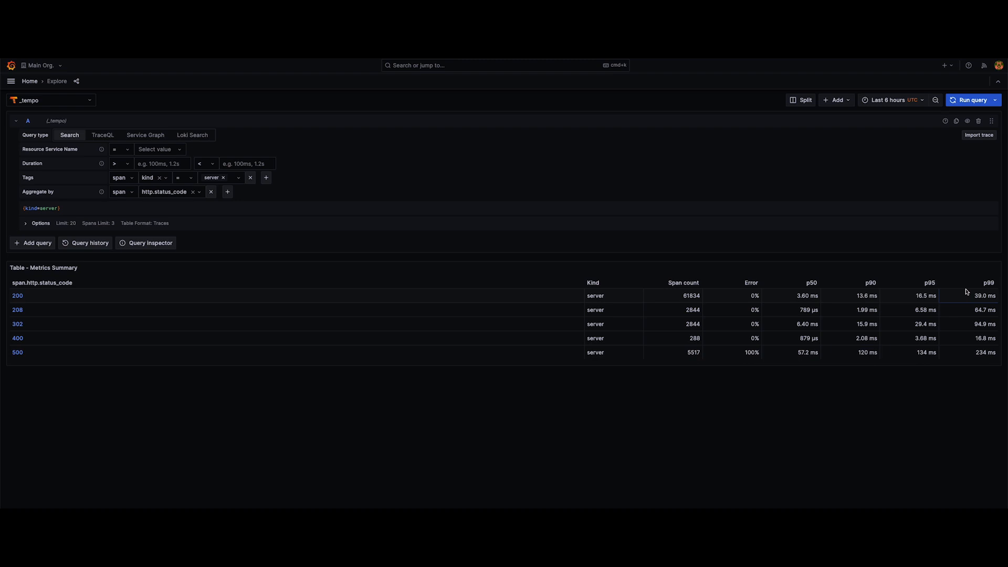
mouse_move(228, 191)
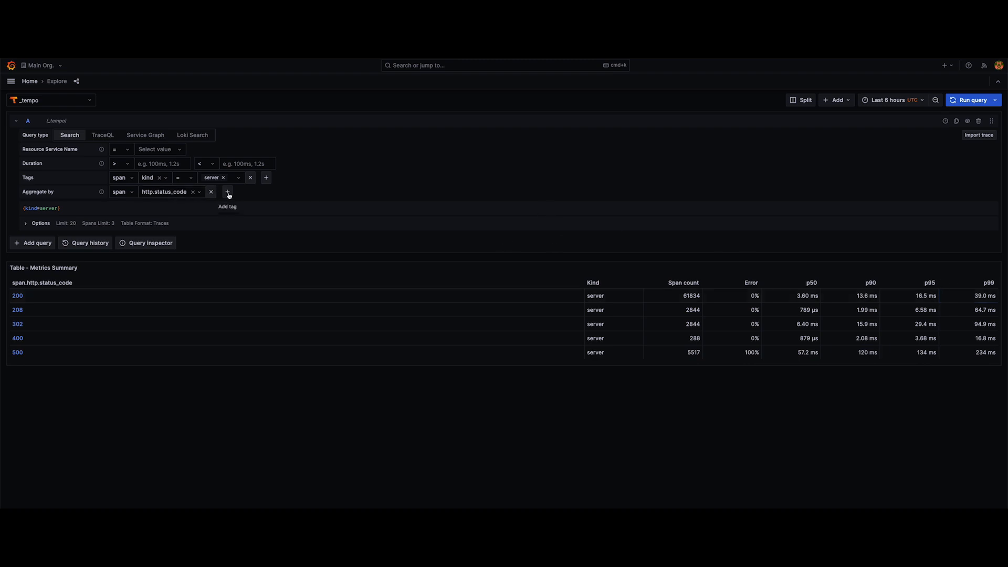
Step: Add http.method as a second Aggregate by tag
left_click(228, 193)
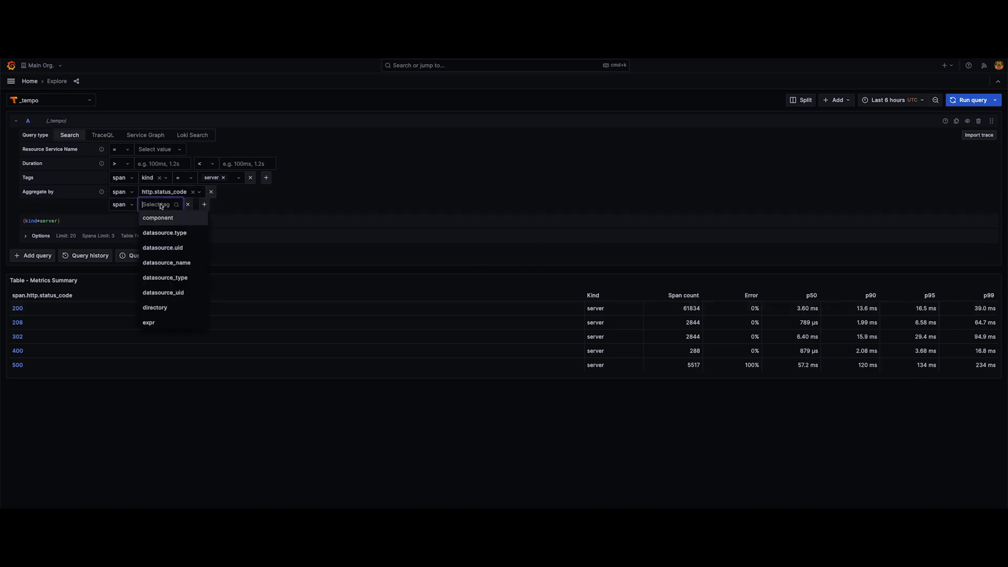
type("http")
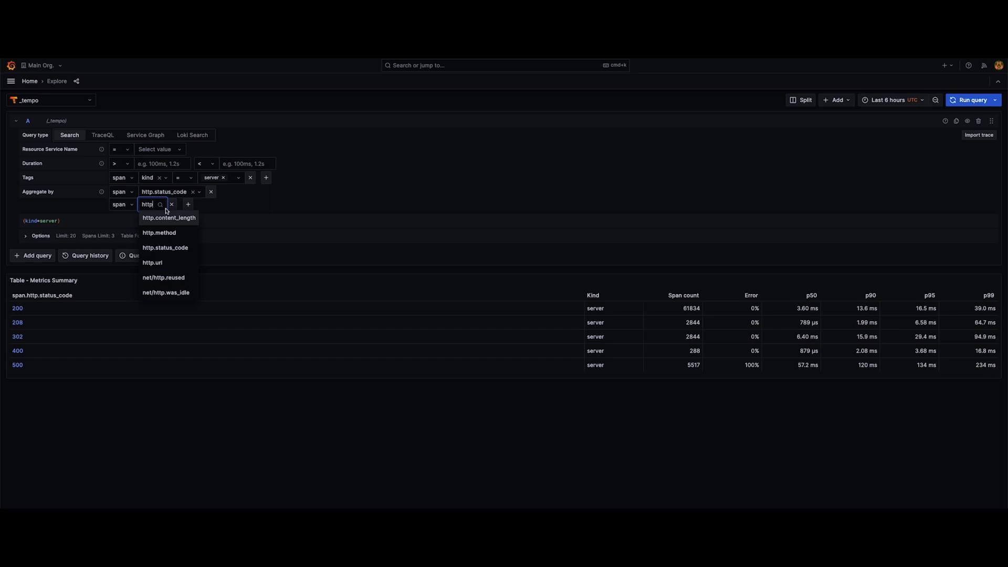
left_click(159, 233)
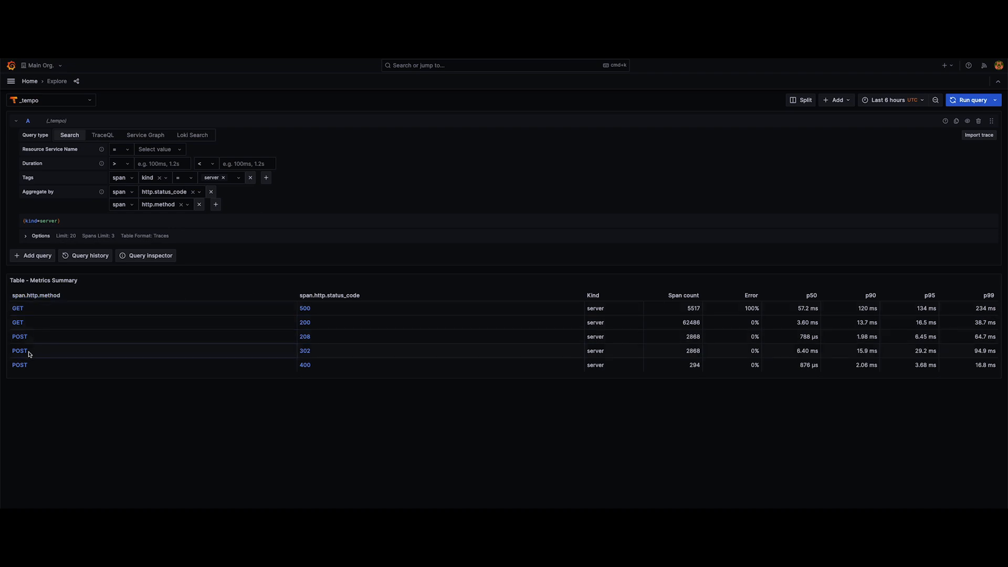
mouse_move(41, 356)
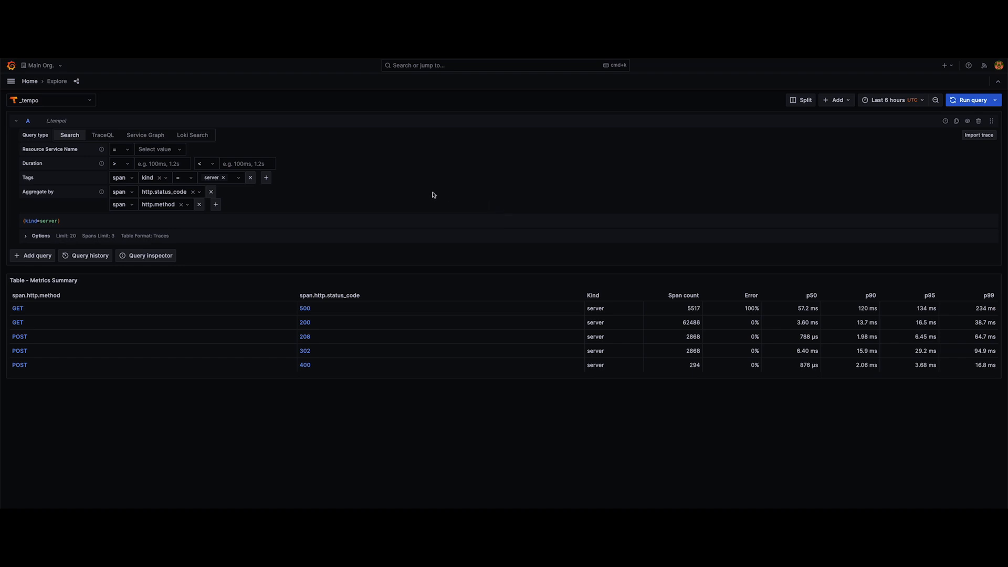
Step: Add resource-scope service.name as a third Aggregate by tag
left_click(215, 205)
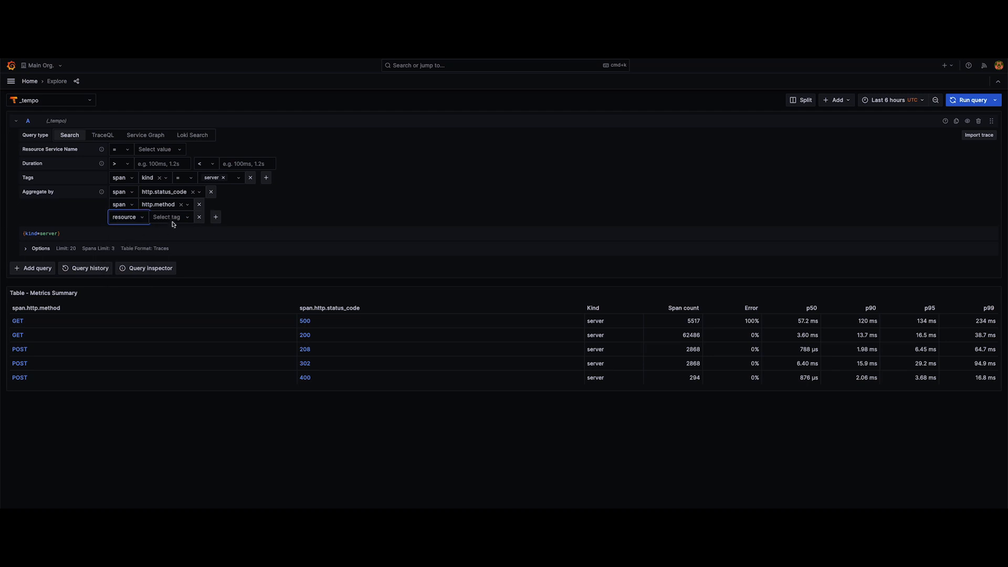
left_click(168, 216)
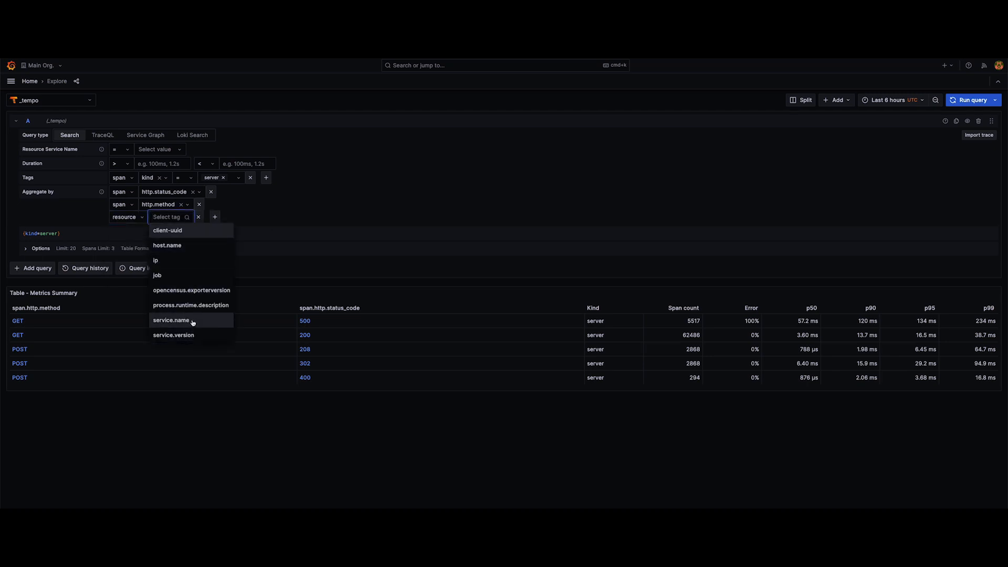
left_click(171, 321)
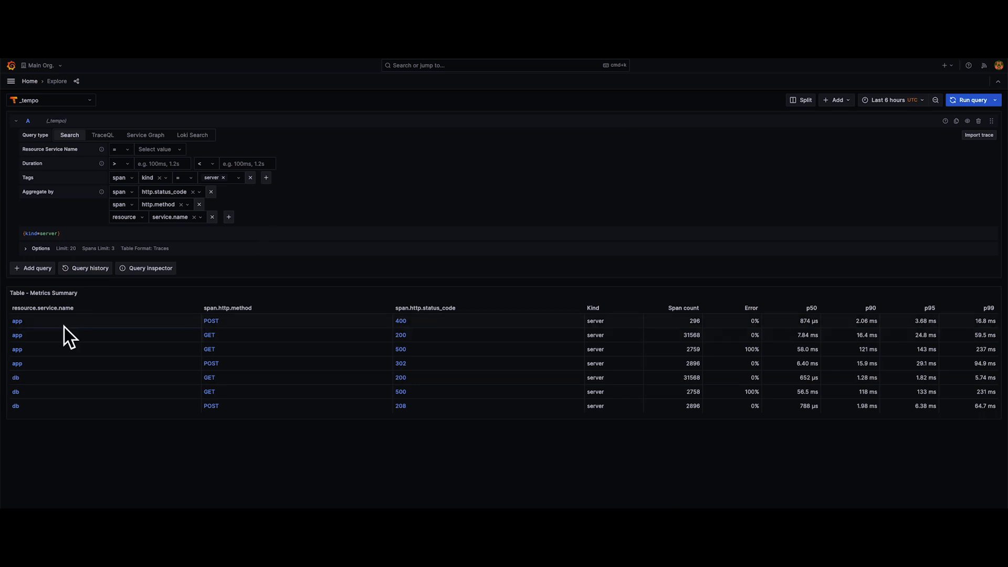
mouse_move(81, 379)
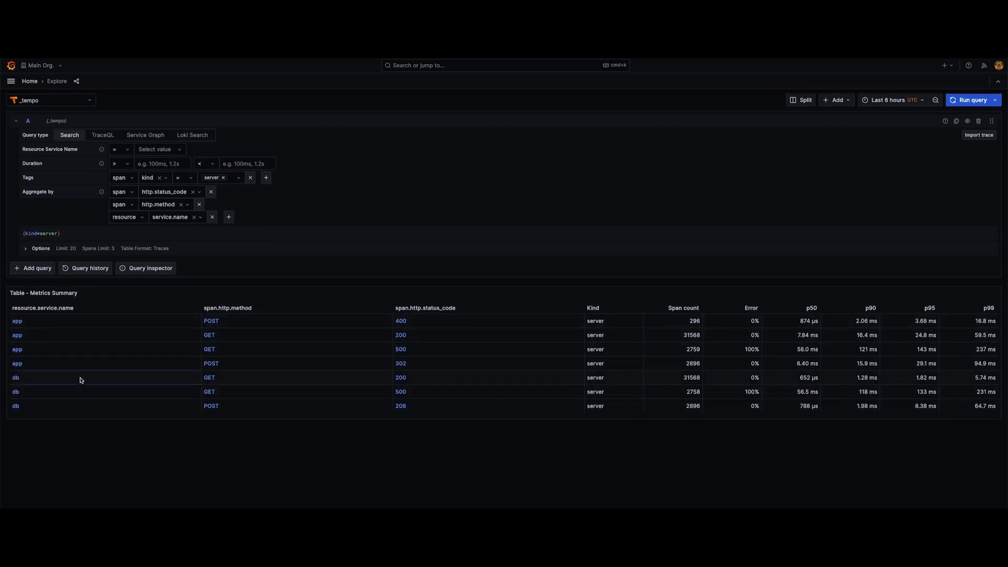
mouse_move(241, 327)
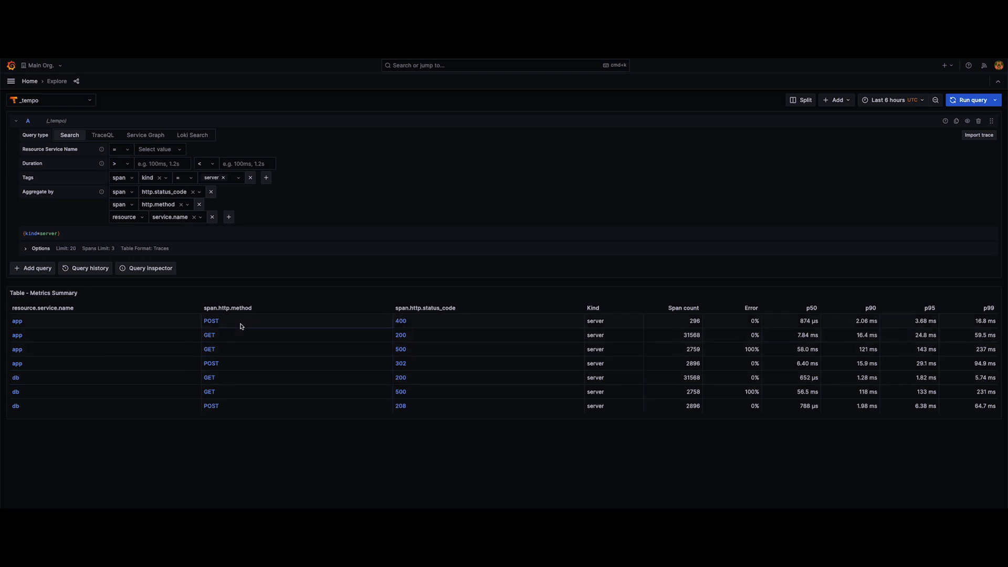